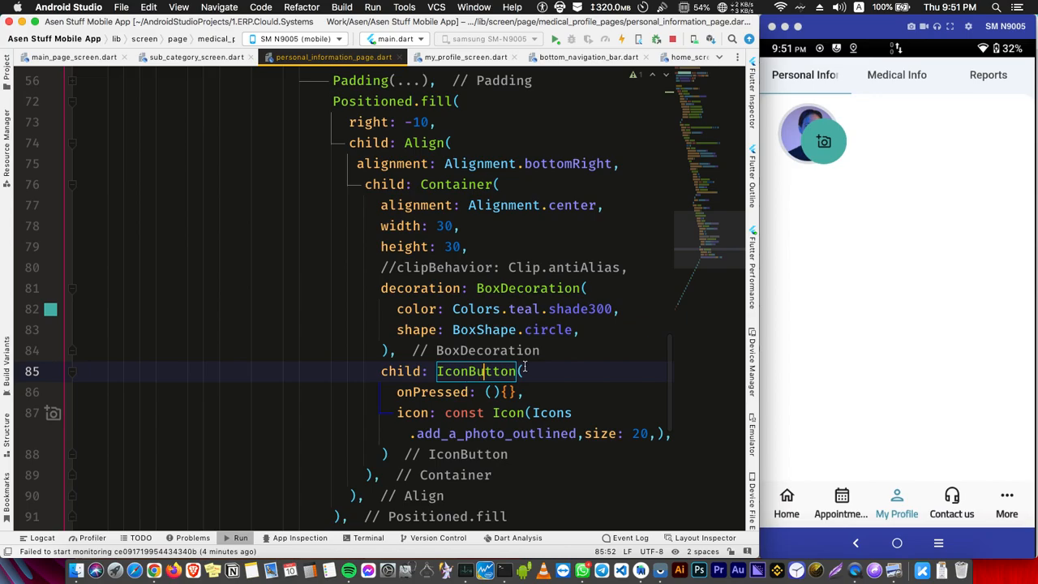
text(pp)
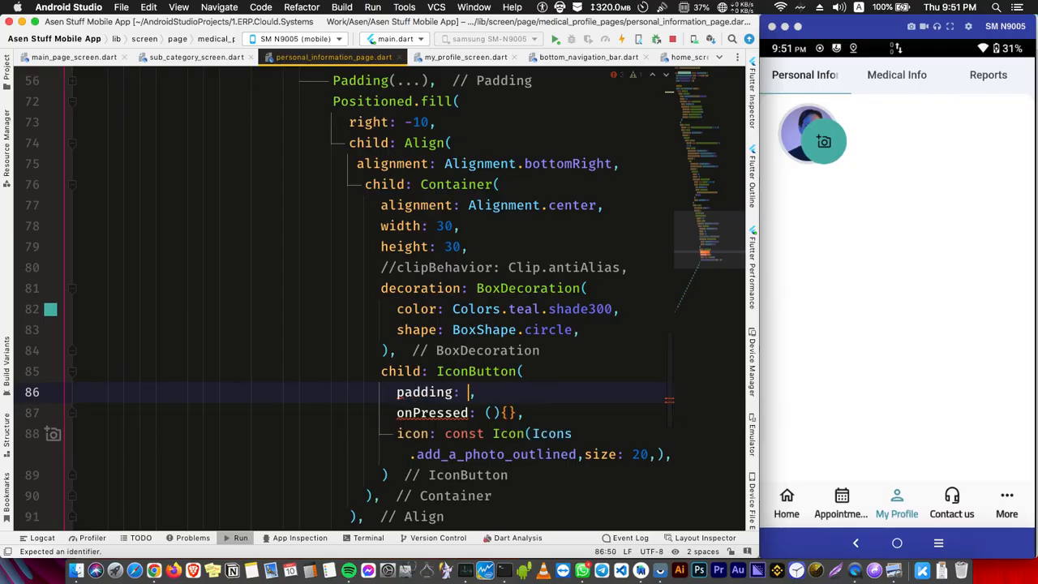
text(EdgeInsets.zero)
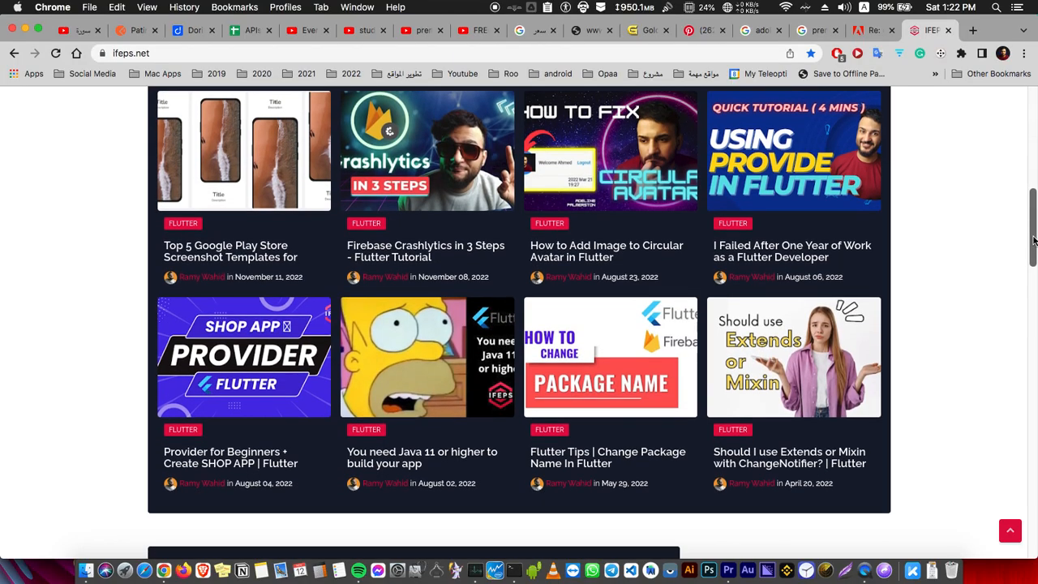
scroll(down, 3)
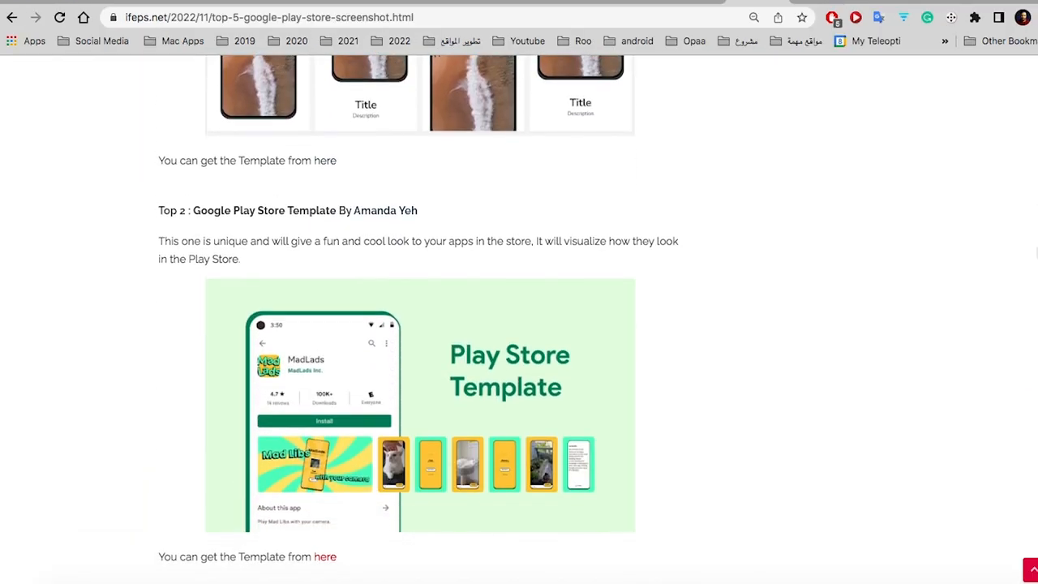
scroll(down, 3)
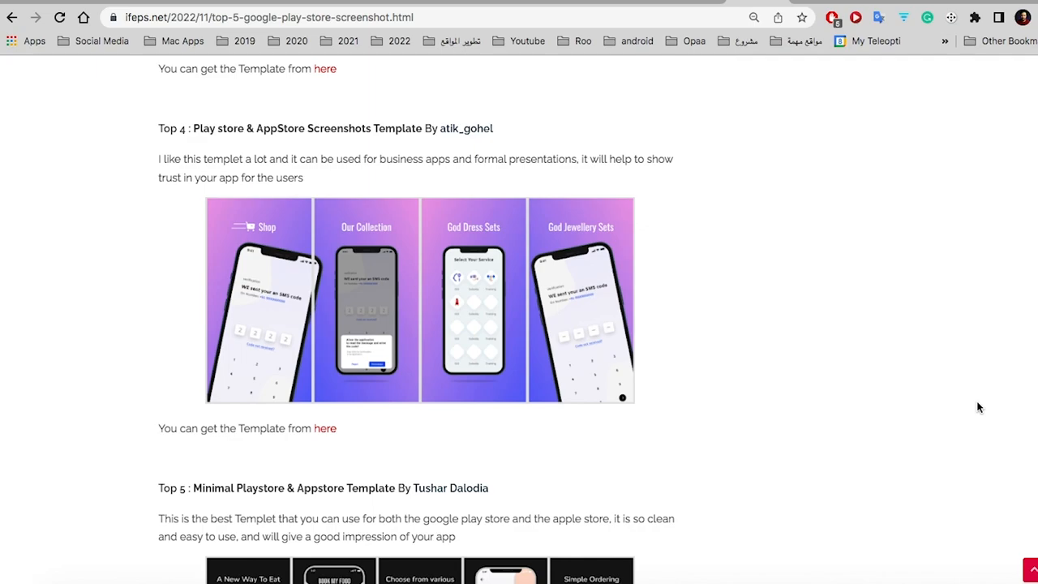
scroll(down, 3)
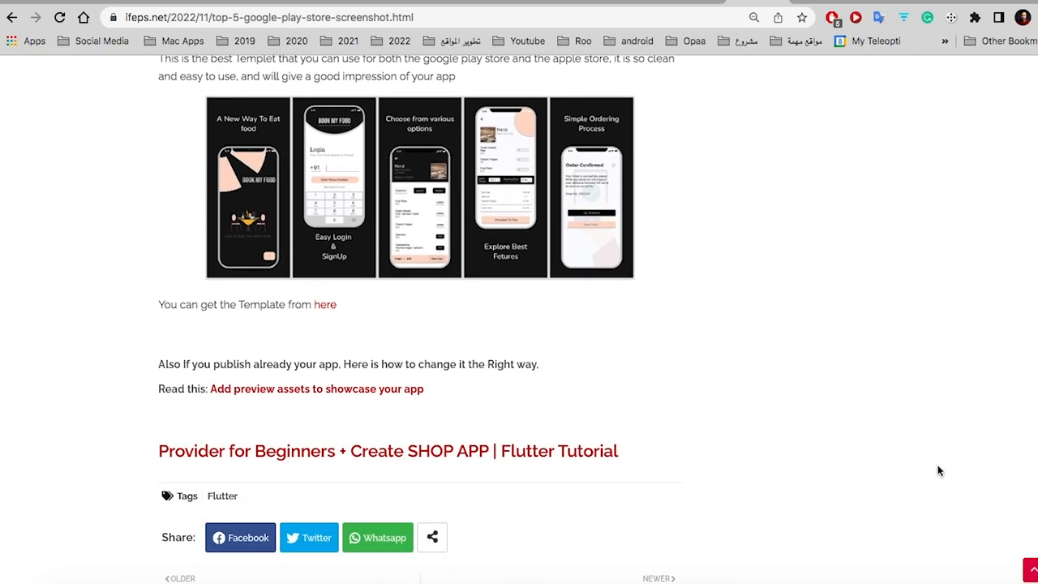